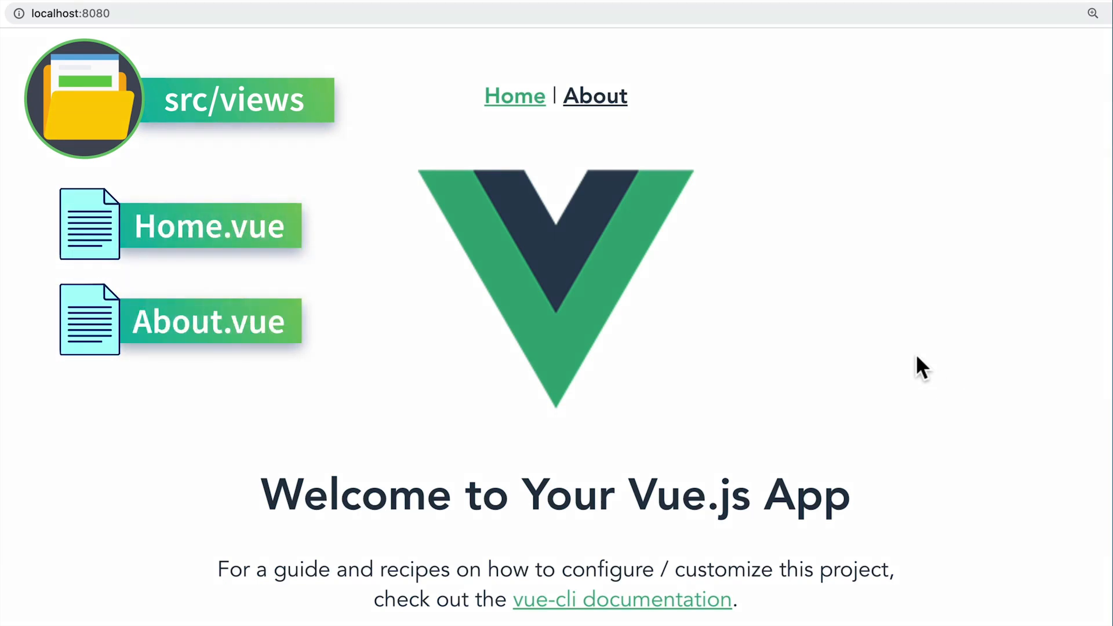
# - Switch the localhost:8080 Vue app from its home page to the About page via the nav links
pyautogui.click(595, 95)
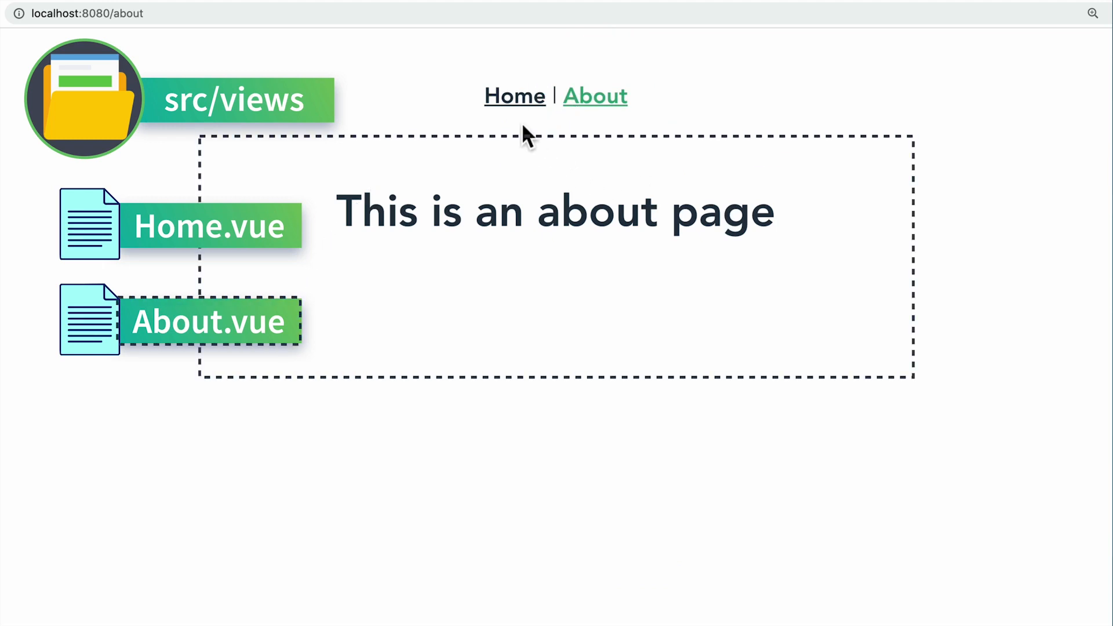
pyautogui.click(514, 96)
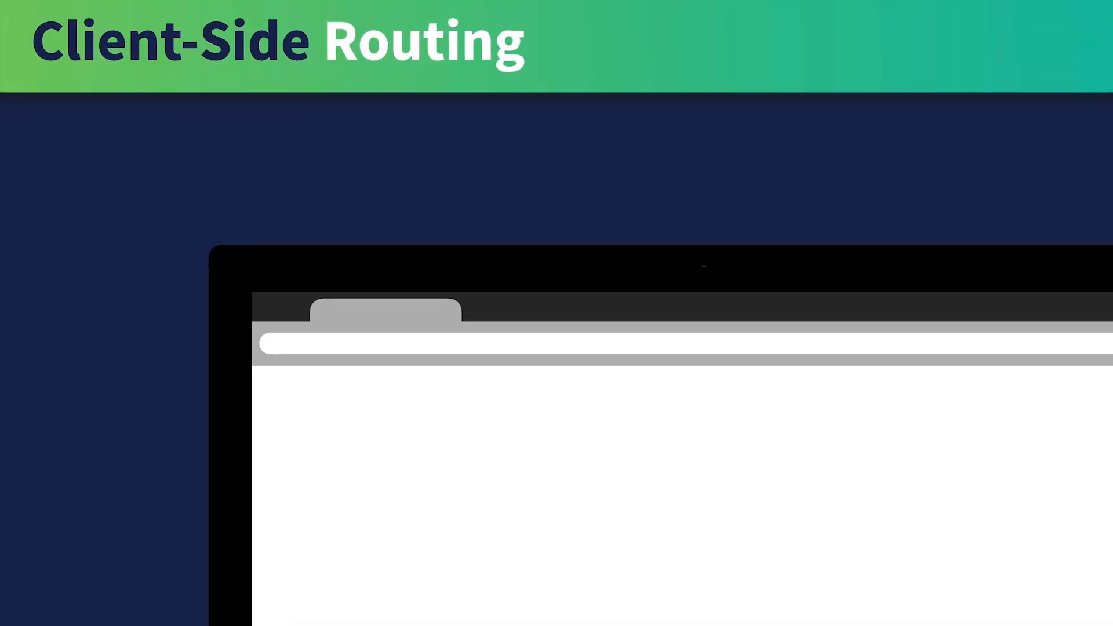
# - Enter example-url.com in the mock browser and follow a link in the illustrated page
pyautogui.write('example-url.com')
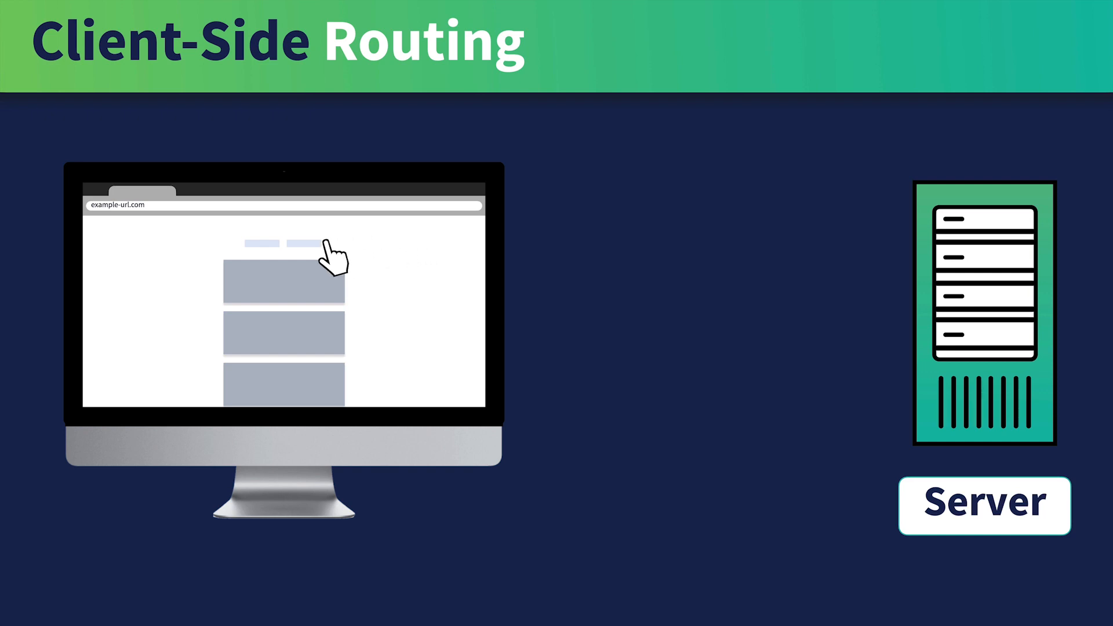
pyautogui.click(295, 244)
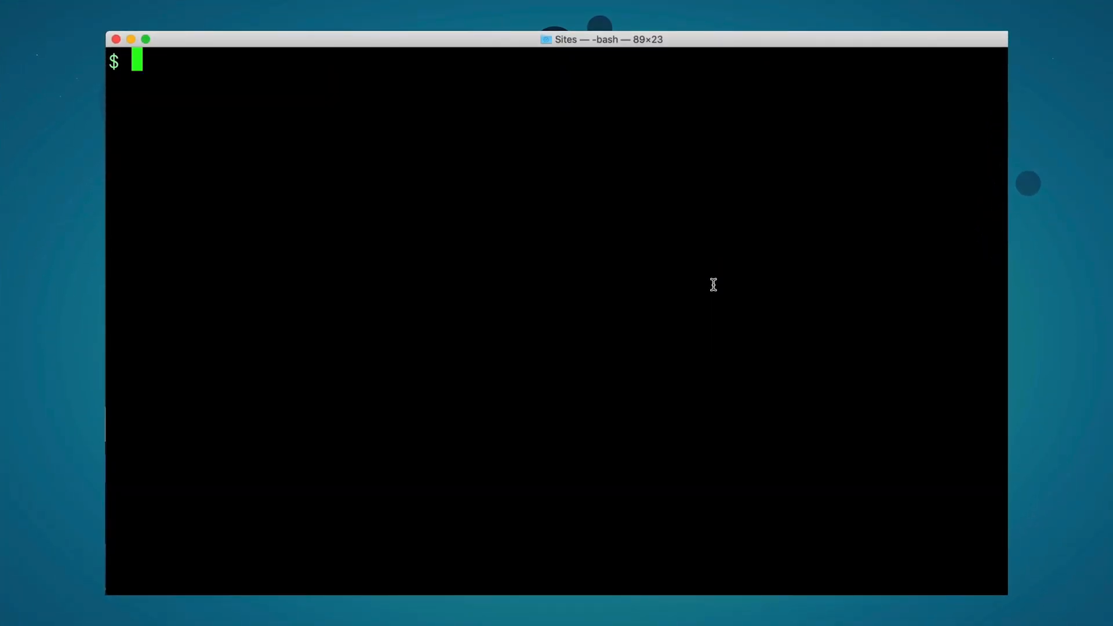
# - Create the demo project manually with Babel, Router, Linter, Vue 3.x, lint on save; run npm run serve
pyautogui.write('vue create demo')
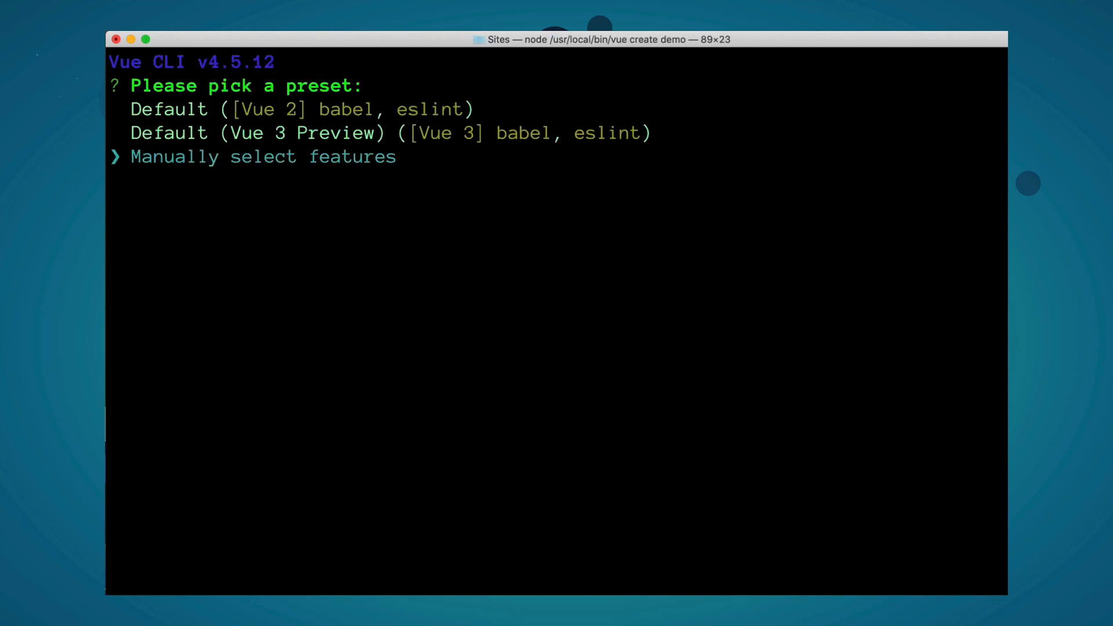
pyautogui.press('enter')
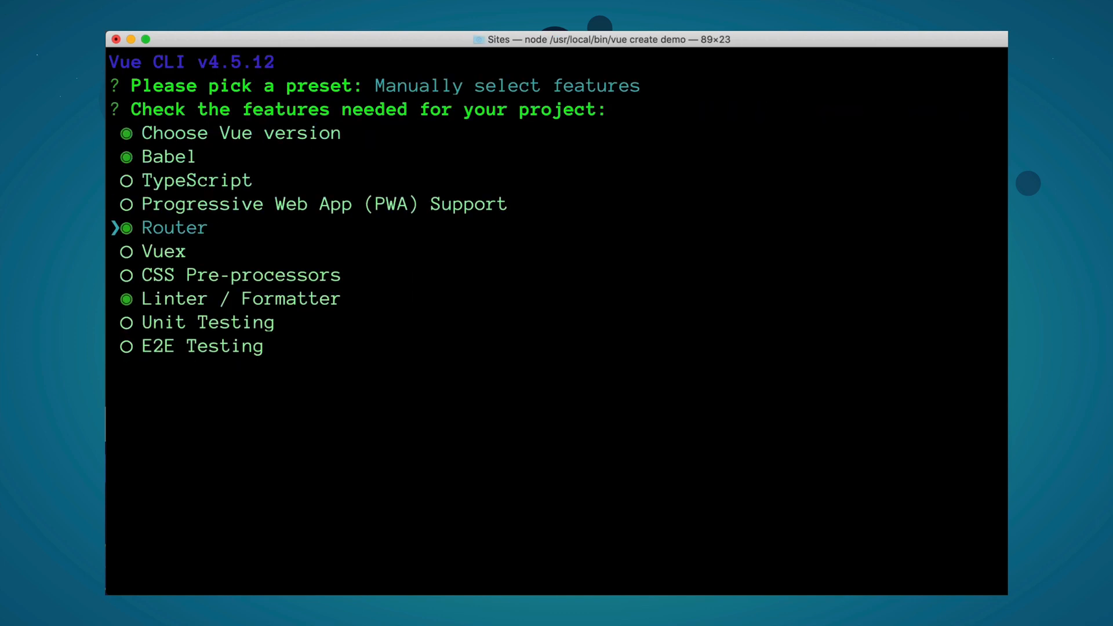
pyautogui.press('enter')
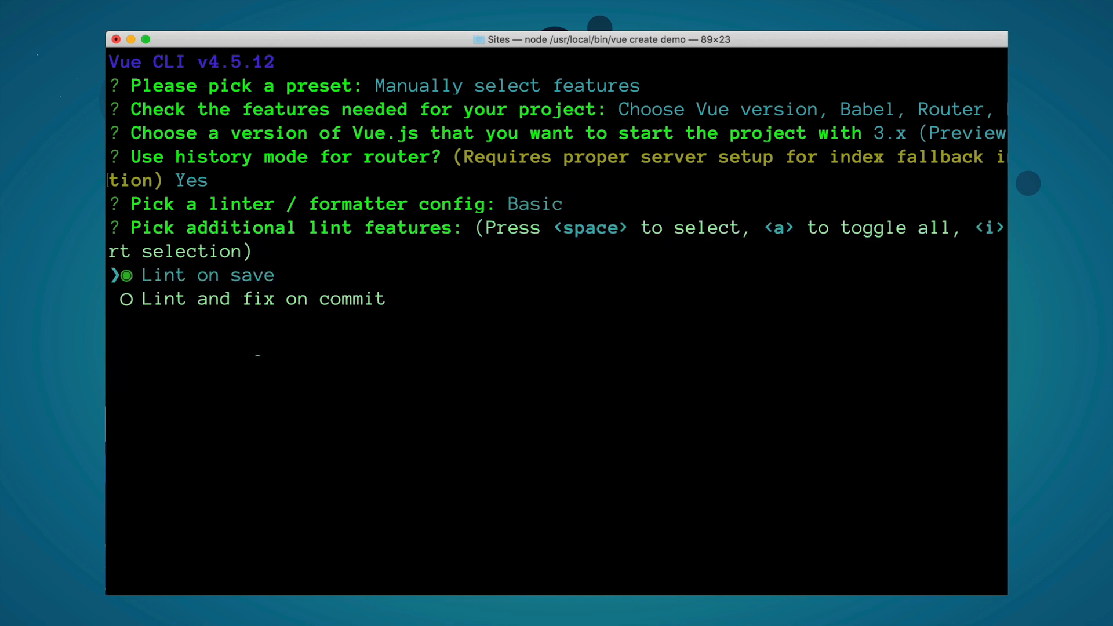
pyautogui.press('enter')
pyautogui.write('cd demo')
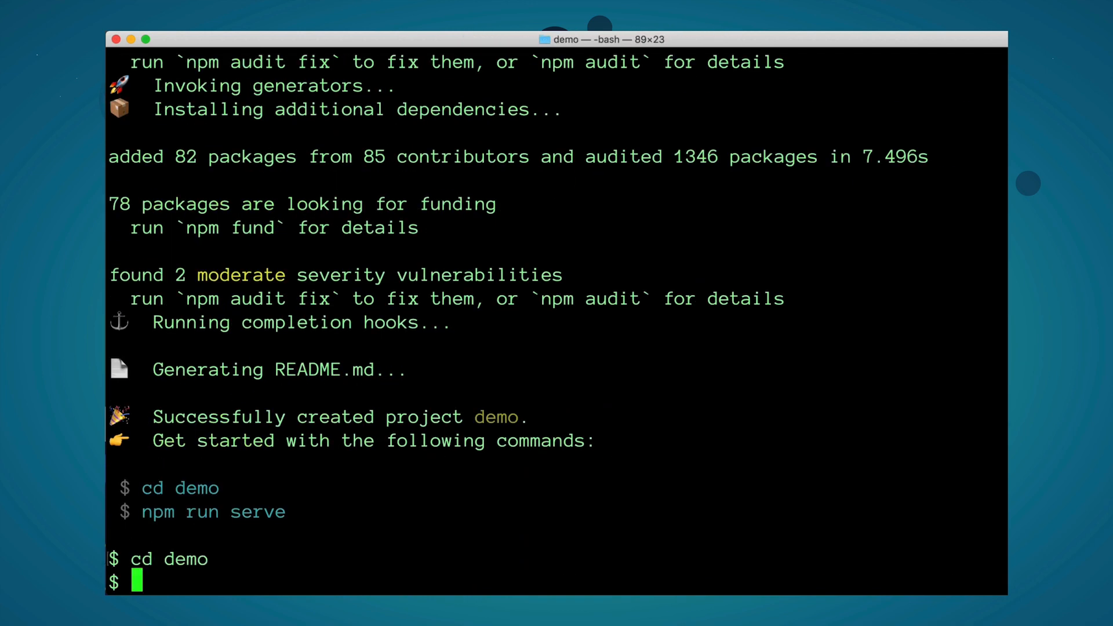
pyautogui.write('npm run serve')
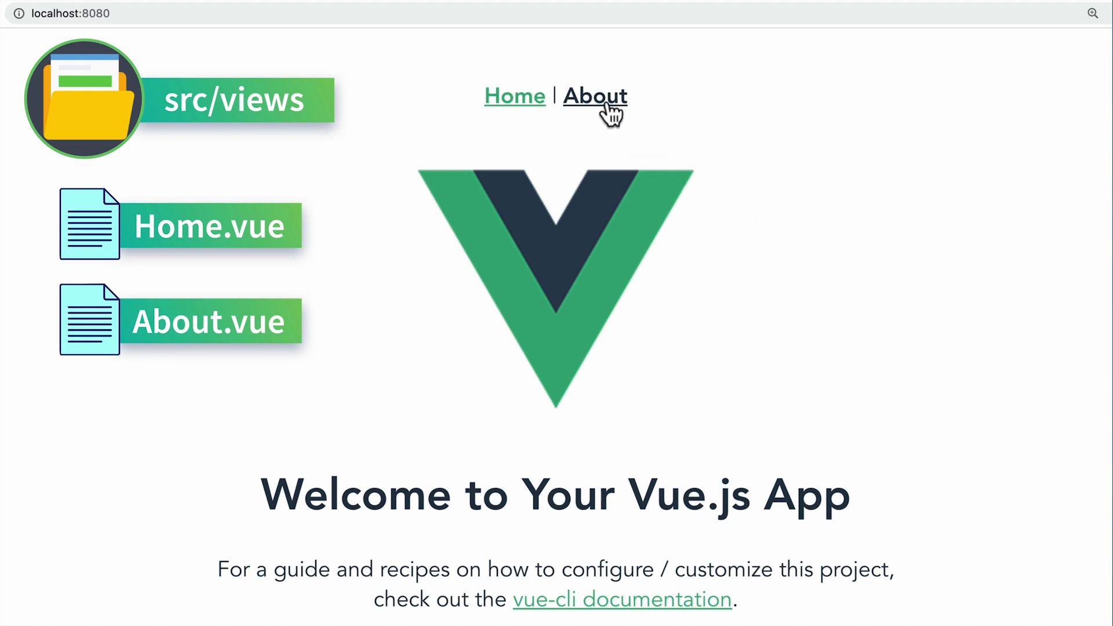
# - Navigate the demo app at localhost:8080 to its About page using the nav bar
pyautogui.click(595, 96)
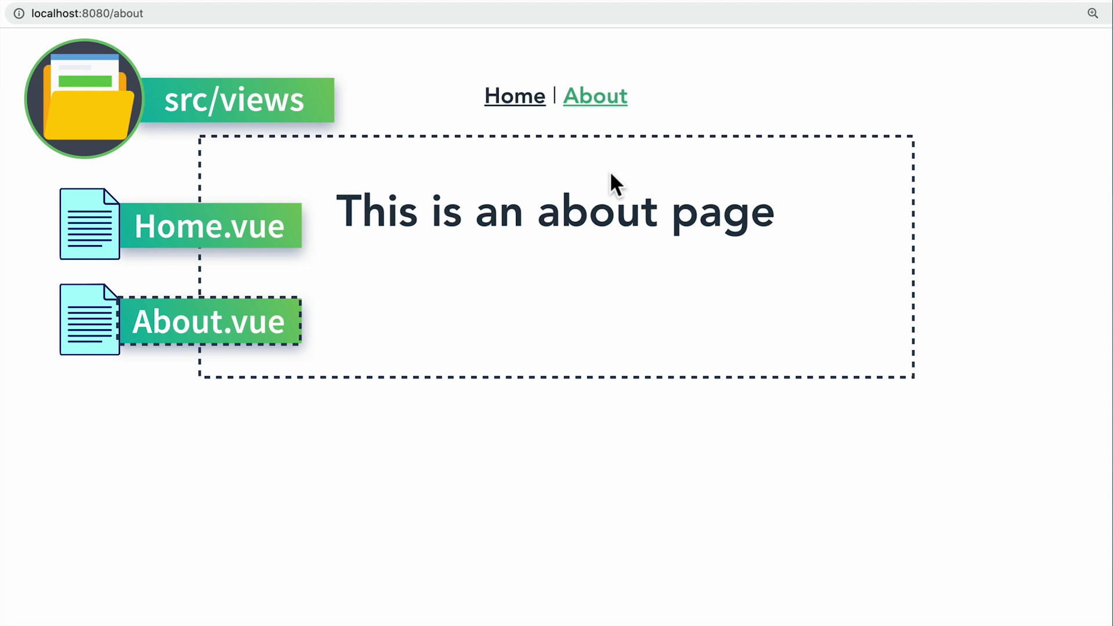
pyautogui.click(515, 95)
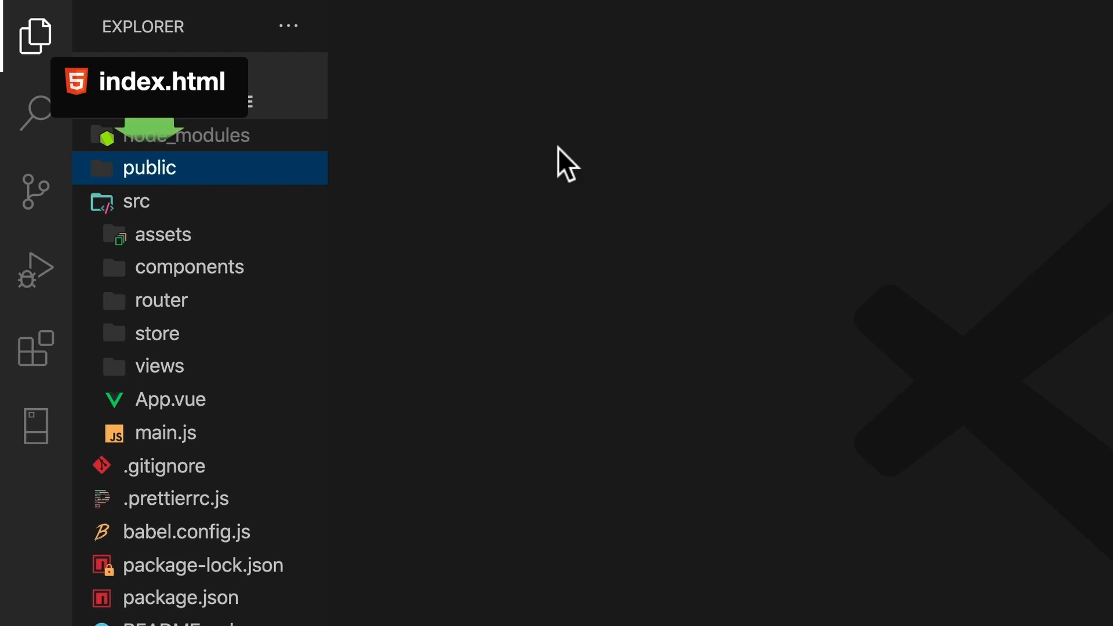
# - Open public/index.html, then src/main.js, from the Explorer sidebar
pyautogui.click(149, 167)
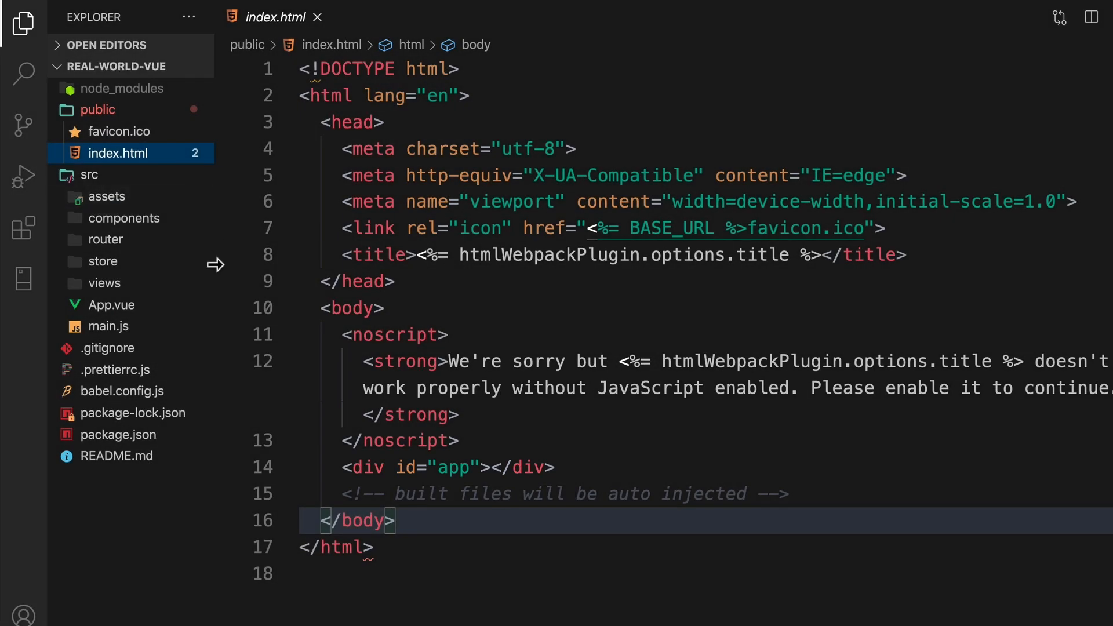
pyautogui.click(108, 326)
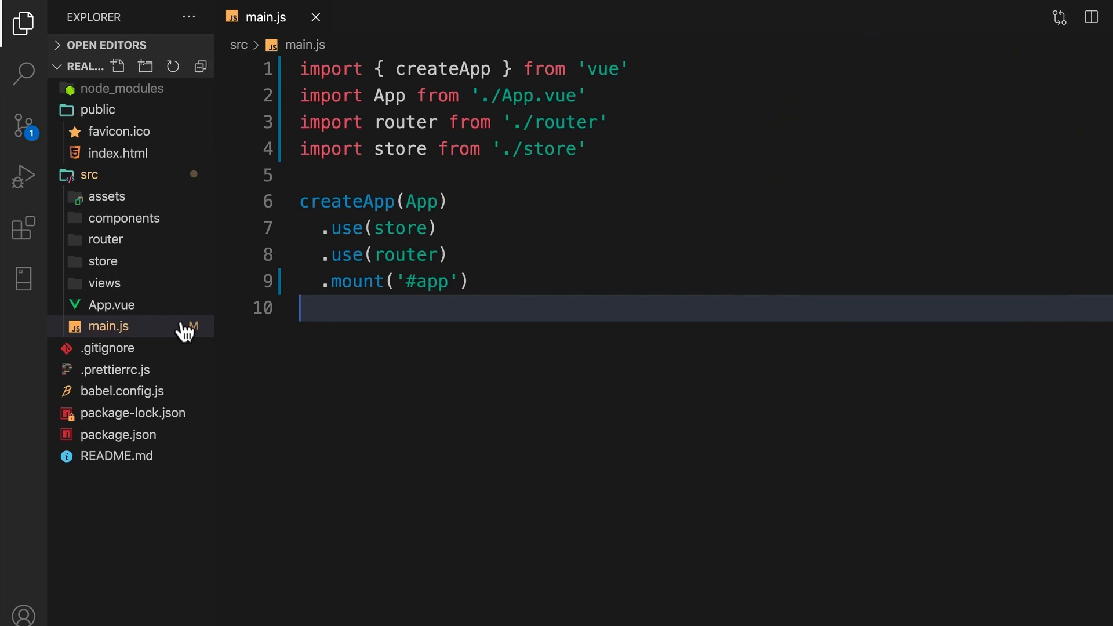
# - Expand the src/router folder in the Explorer to reveal index.js
pyautogui.click(104, 239)
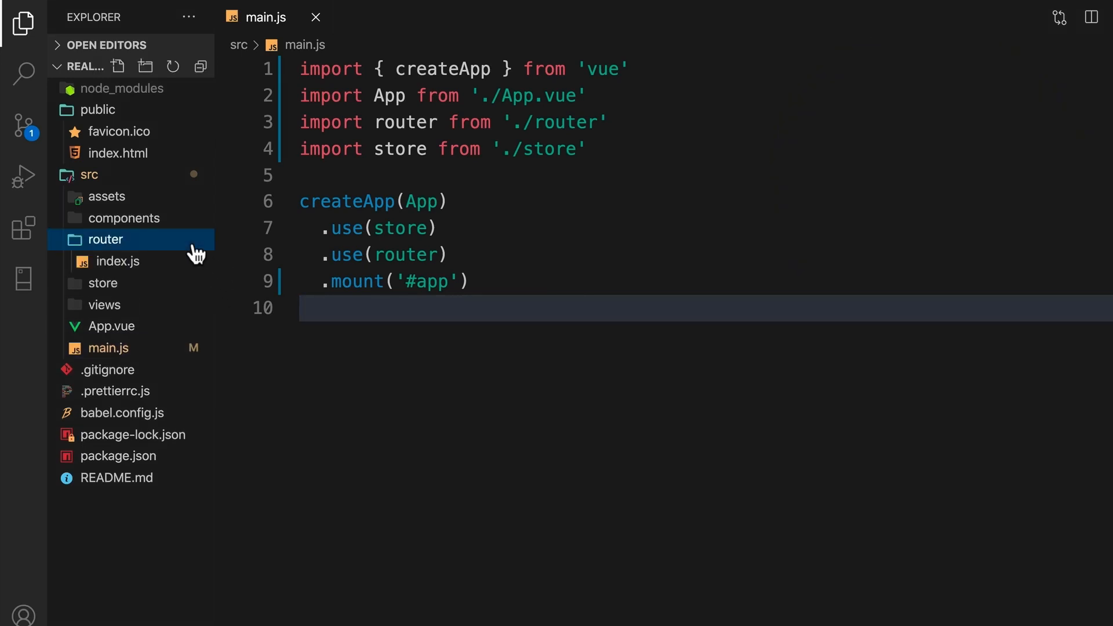
# - Open router/index.js with the Home and About routes, then expand the views folder
pyautogui.click(118, 262)
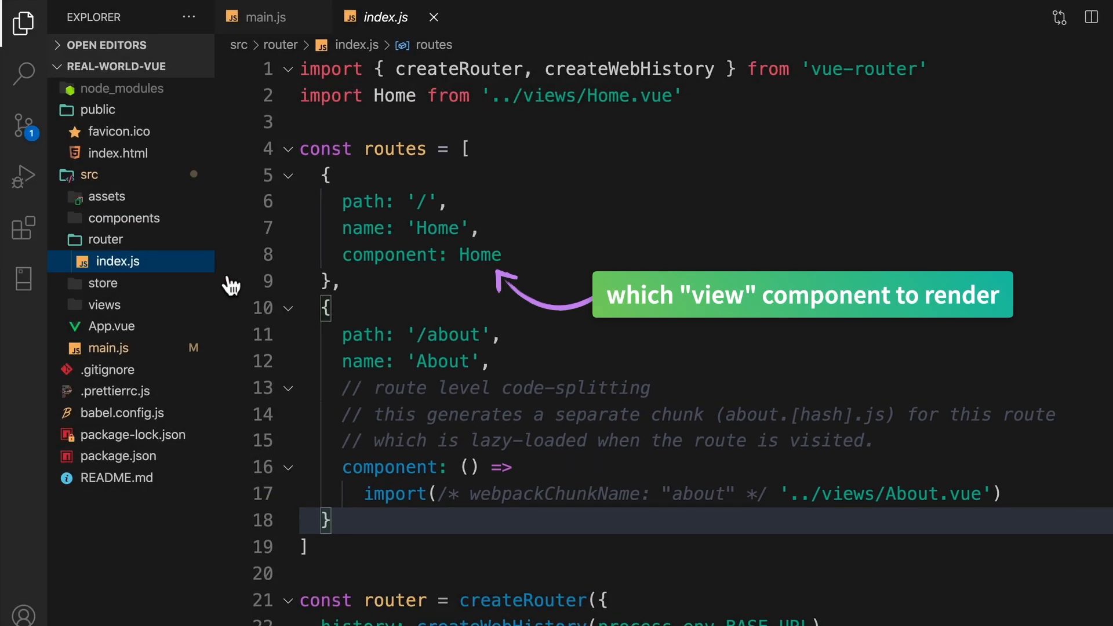
pyautogui.click(105, 305)
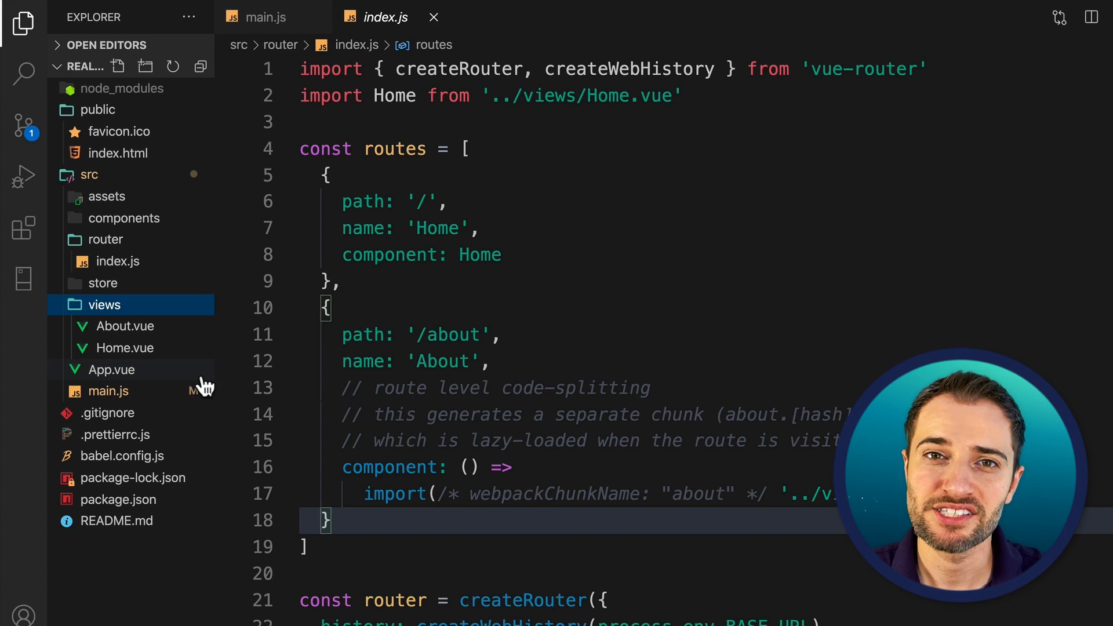
# - Open App.vue from the Explorer after viewing About.vue and Home.vue in views
pyautogui.click(111, 370)
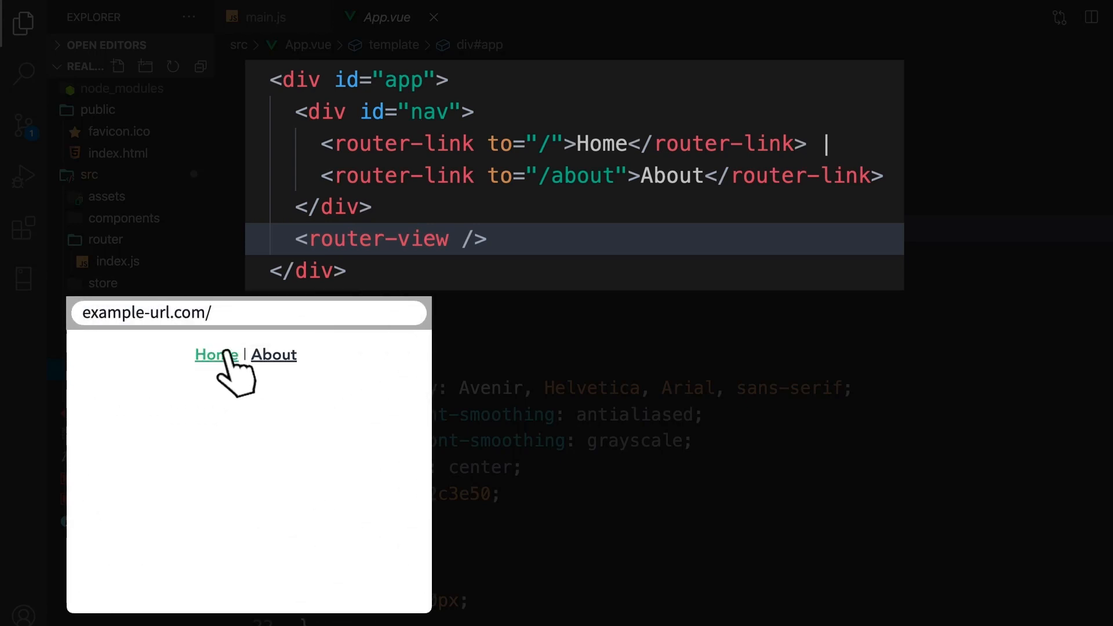
# - View App.vue through to its style block styling #app and padding #nav
pyautogui.click(215, 354)
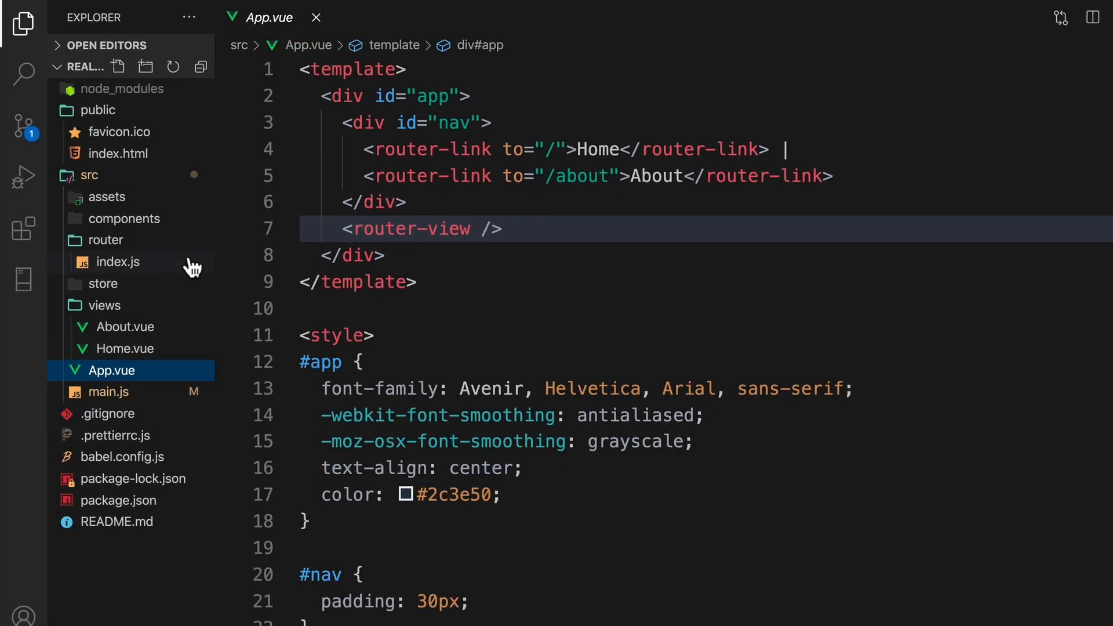
# - Reopen router/index.js, then open package.json listing vue-router 4.0.0, vue and vuex
pyautogui.click(119, 262)
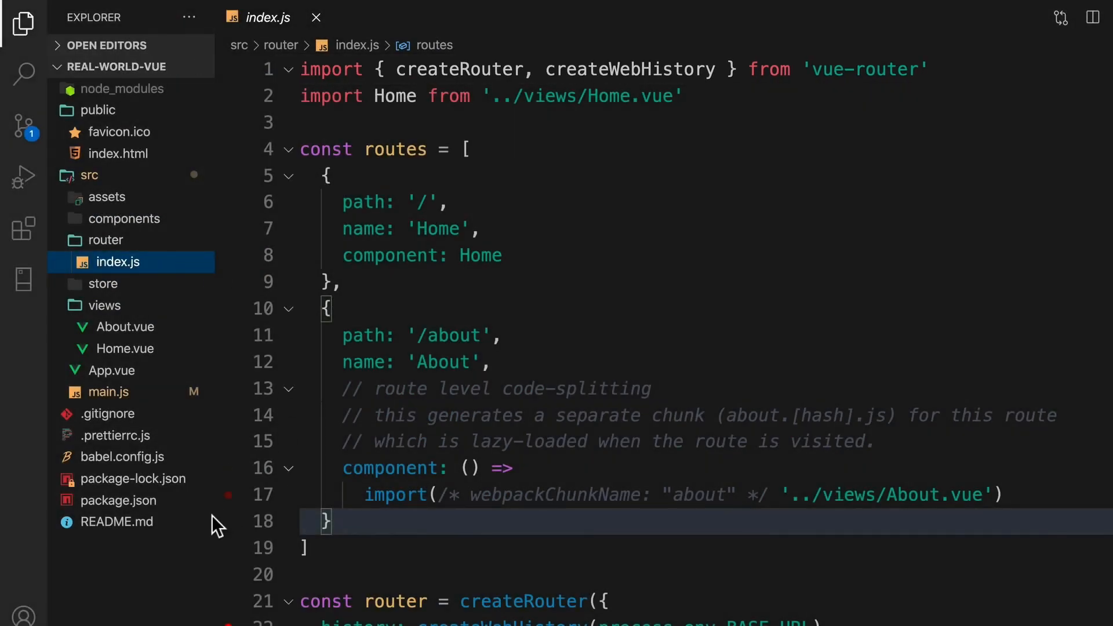
pyautogui.click(120, 501)
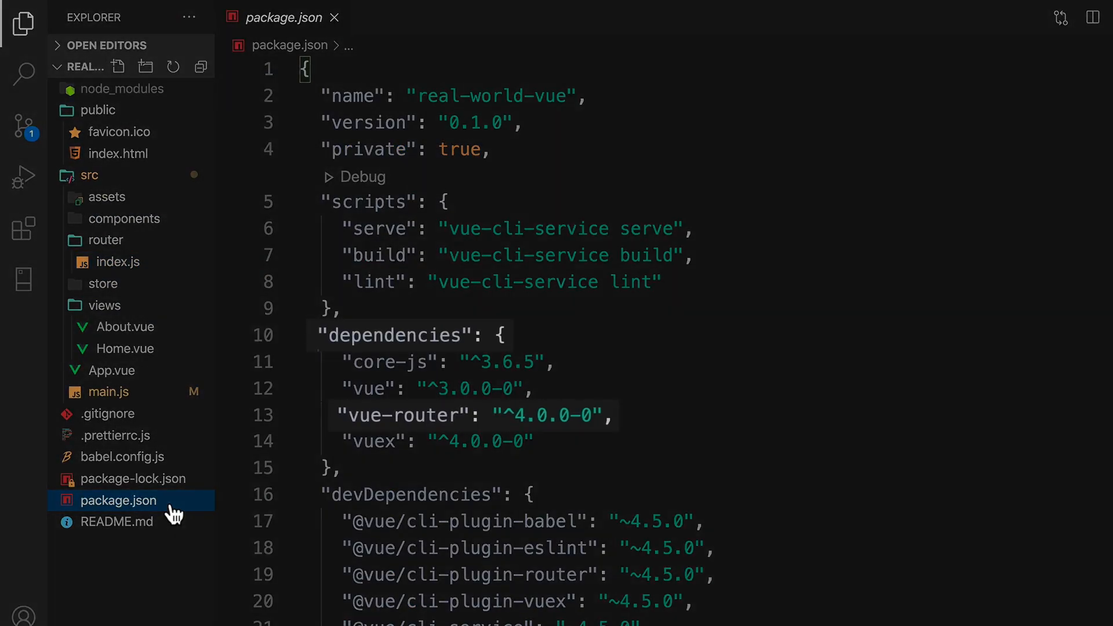